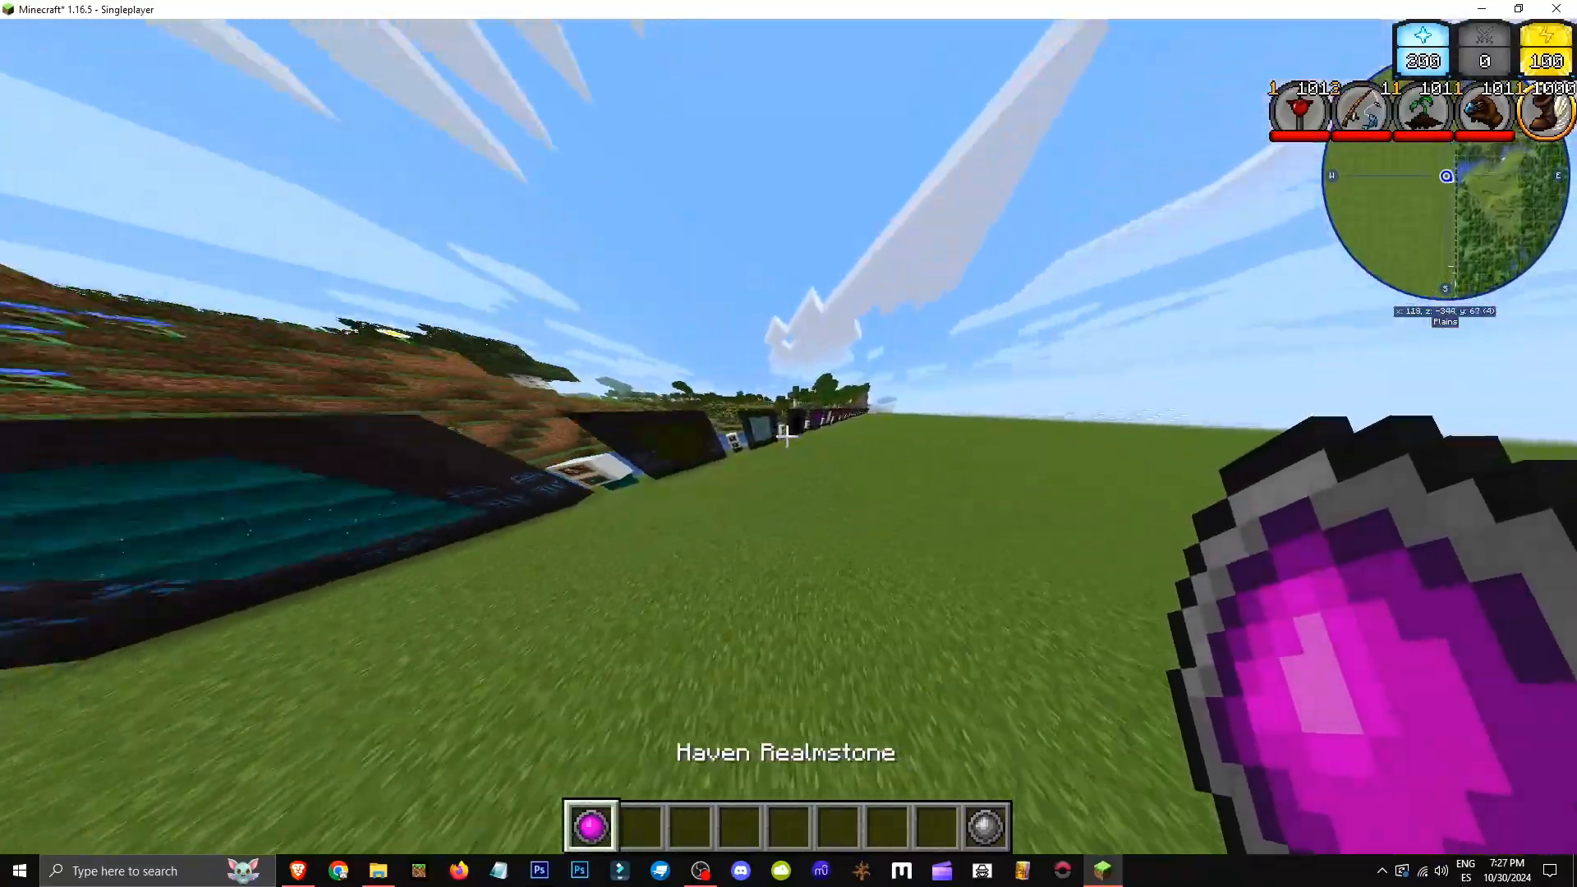
{"action": "mouse_move", "coordinate": [789, 443]}
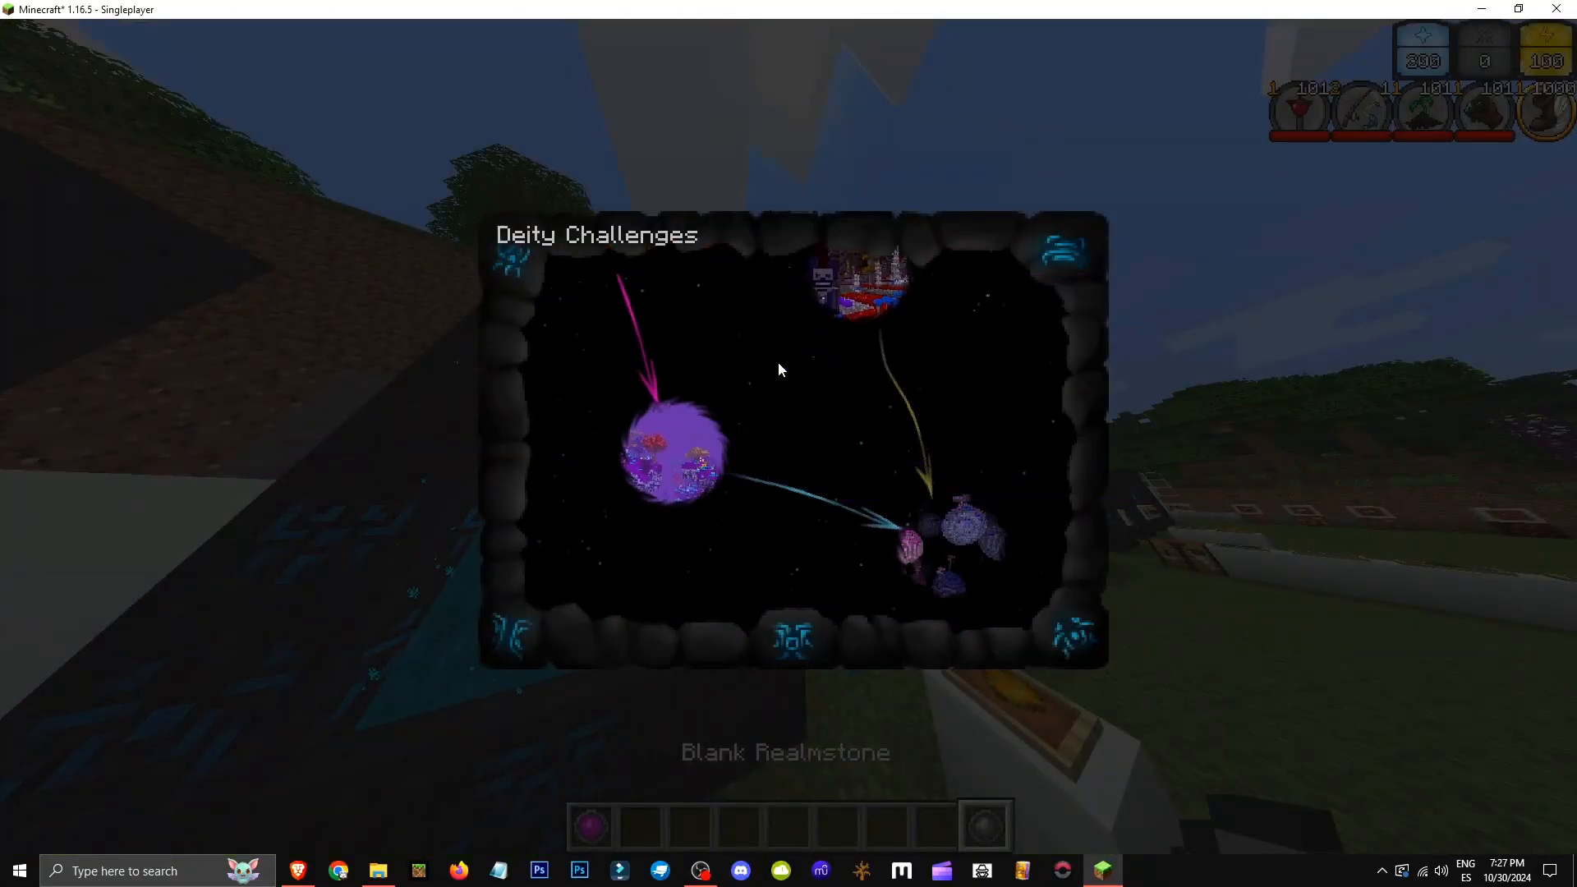
{"action": "mouse_move", "coordinate": [704, 452]}
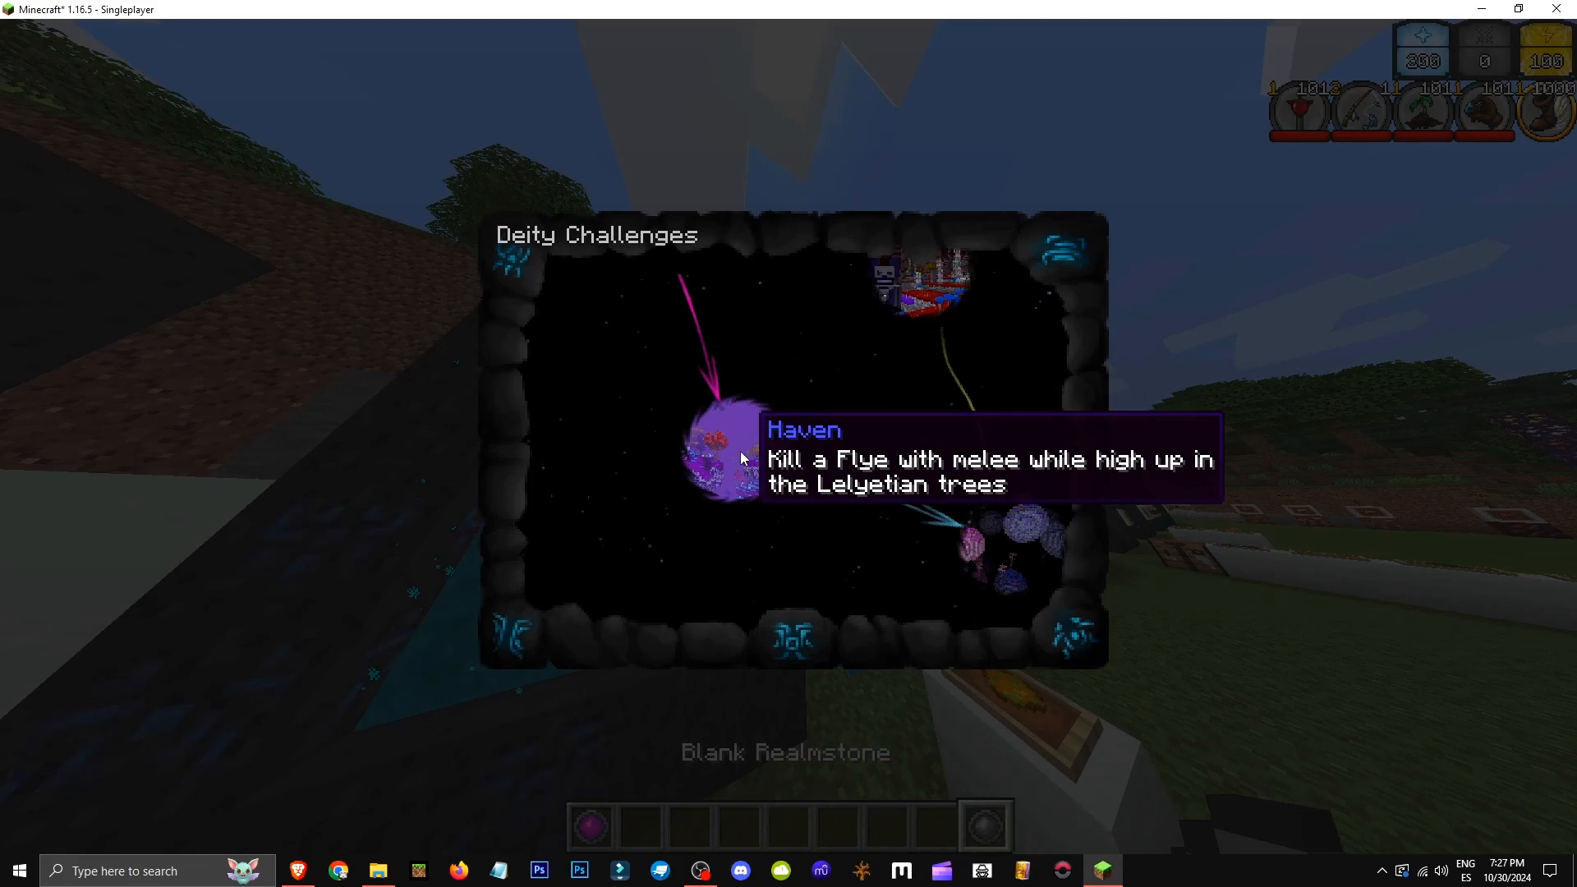
- Close the Deity Challenges screen after reading Haven's Flye melee-kill requirement
{"action": "key", "text": "Escape"}
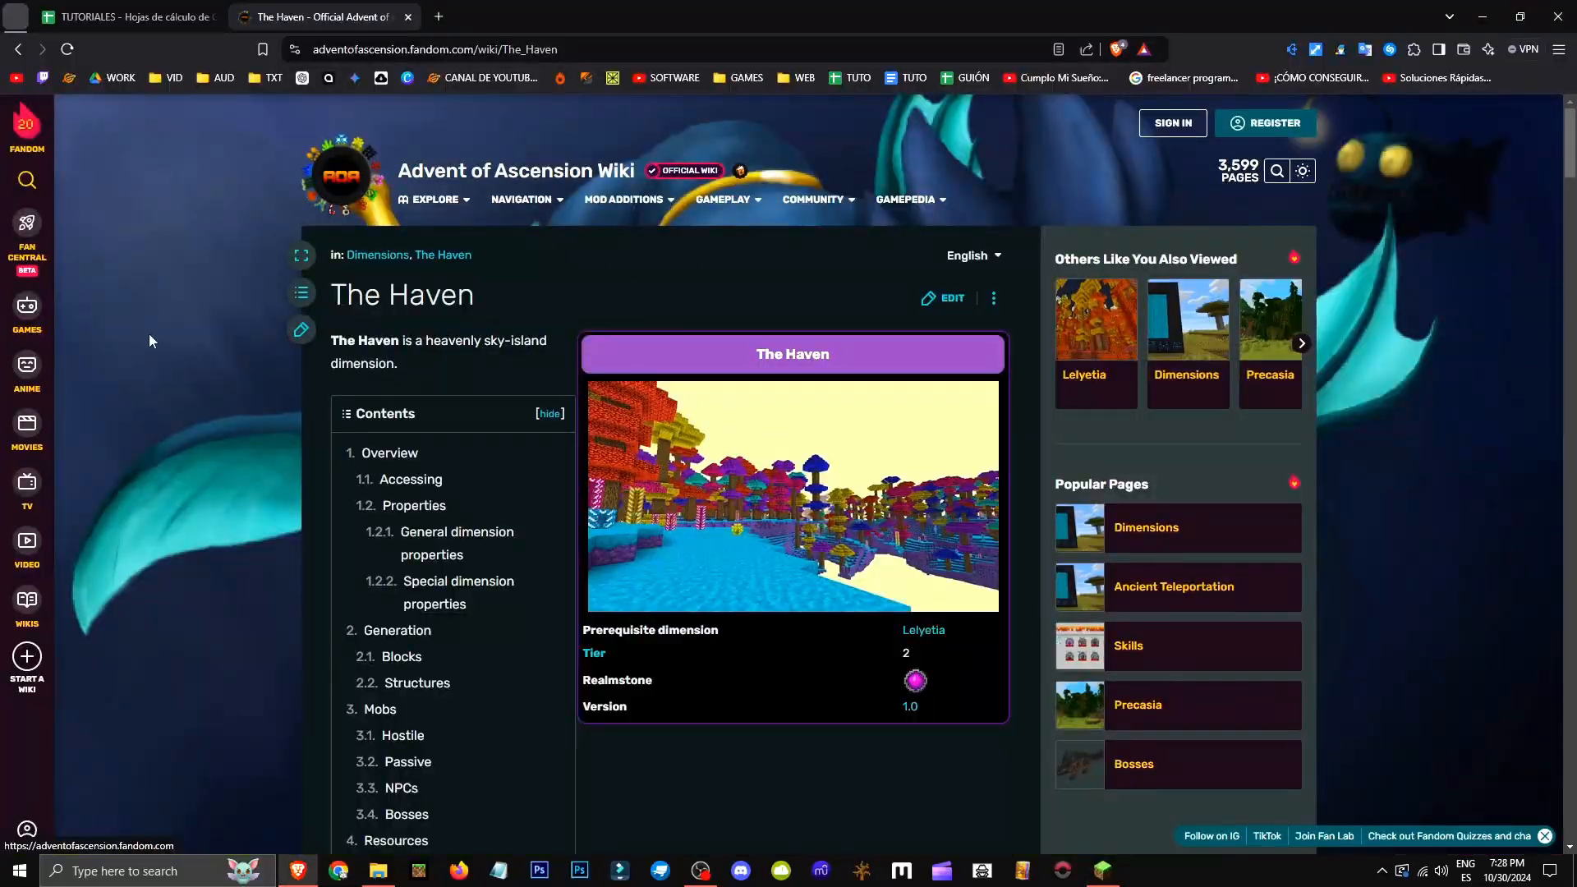
- Jump to Structures and scroll past Floating Lotto Fountain and Guardian Tower to Mobs
{"action": "left_click", "coordinate": [417, 682]}
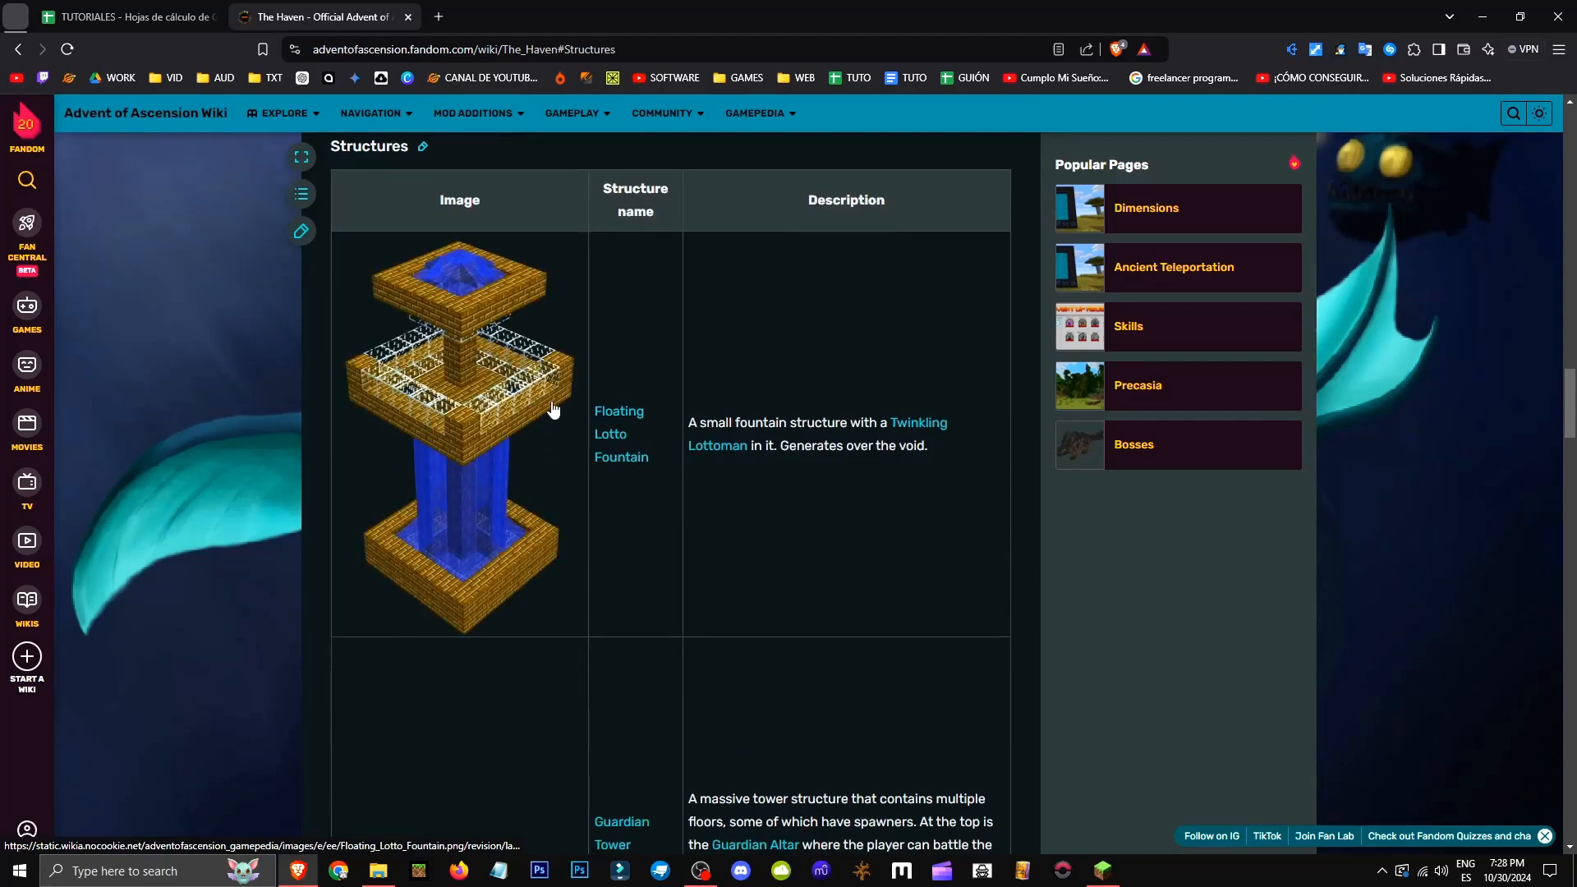
{"action": "scroll", "scroll_direction": "down", "scroll_amount": 3}
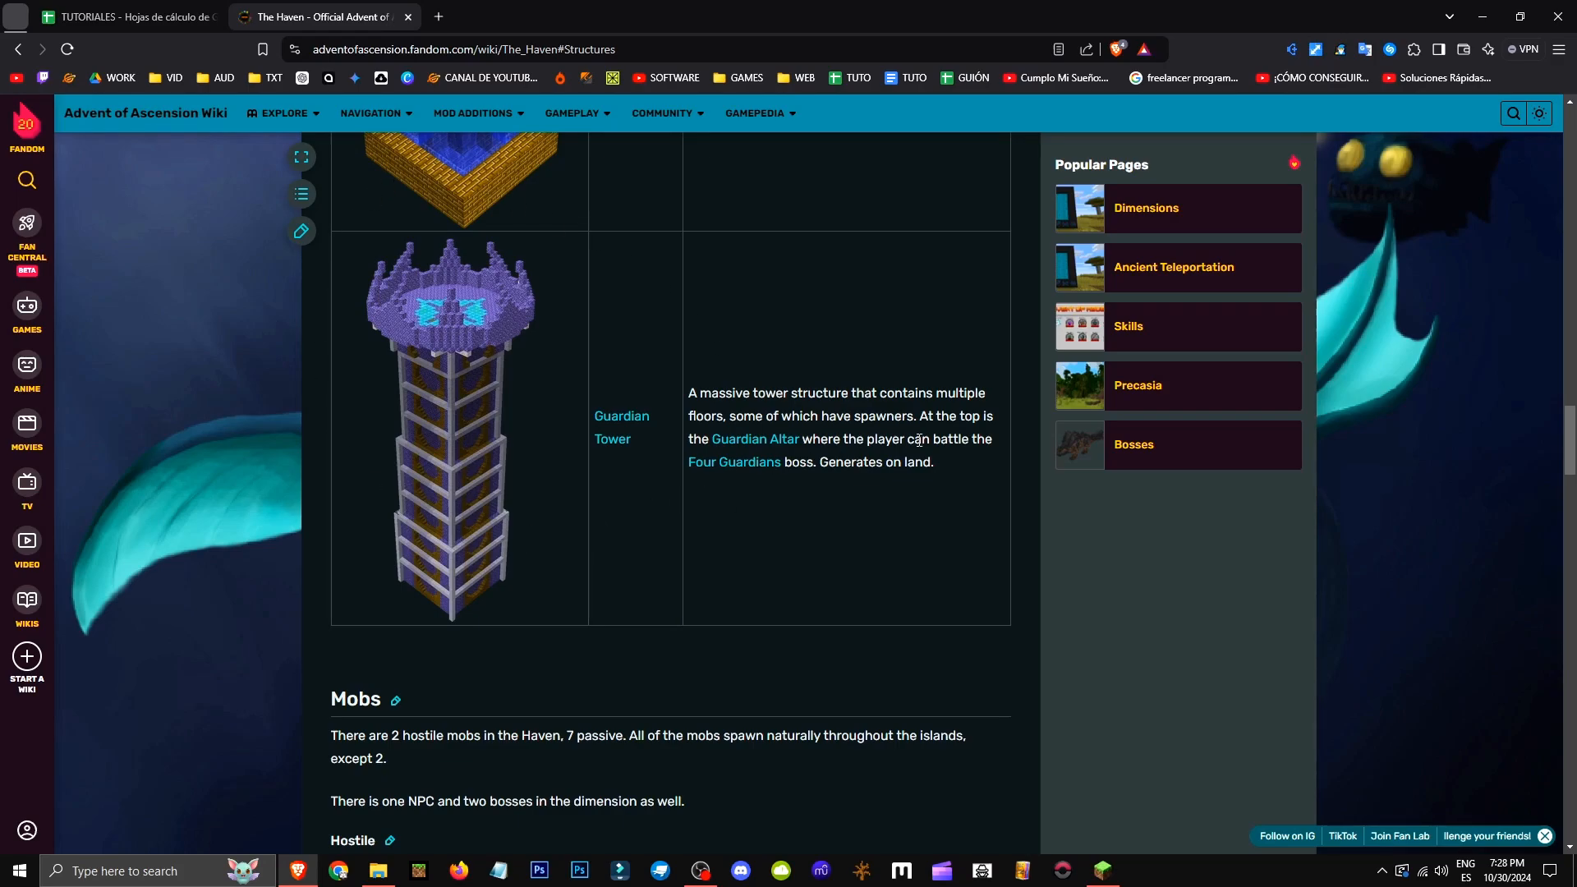
{"action": "scroll", "scroll_direction": "down", "scroll_amount": 3}
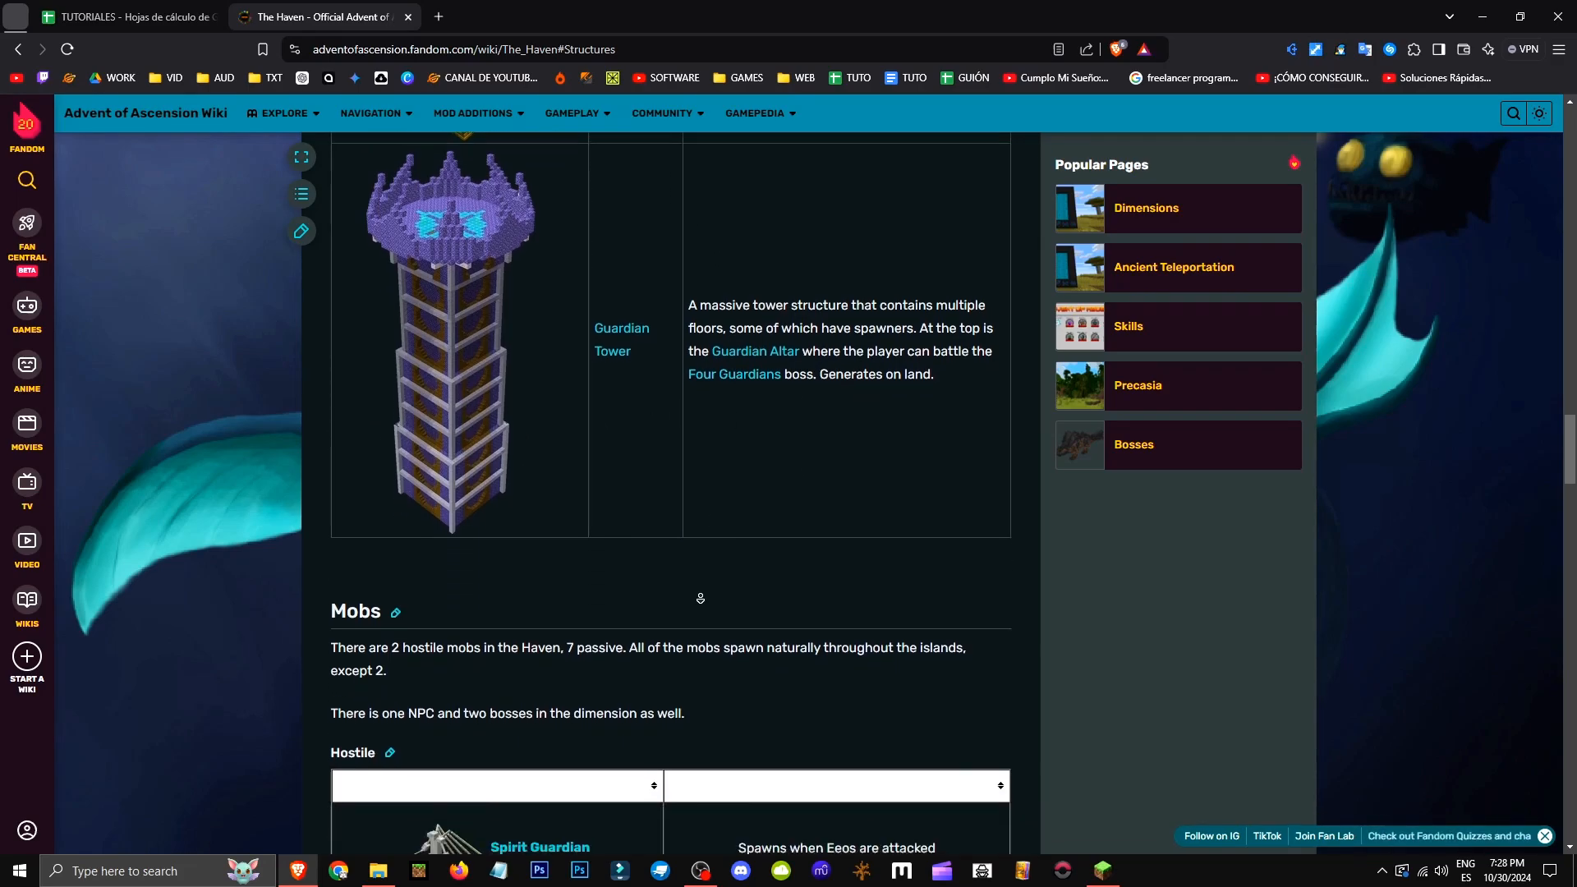
{"action": "scroll", "scroll_direction": "down", "scroll_amount": 3}
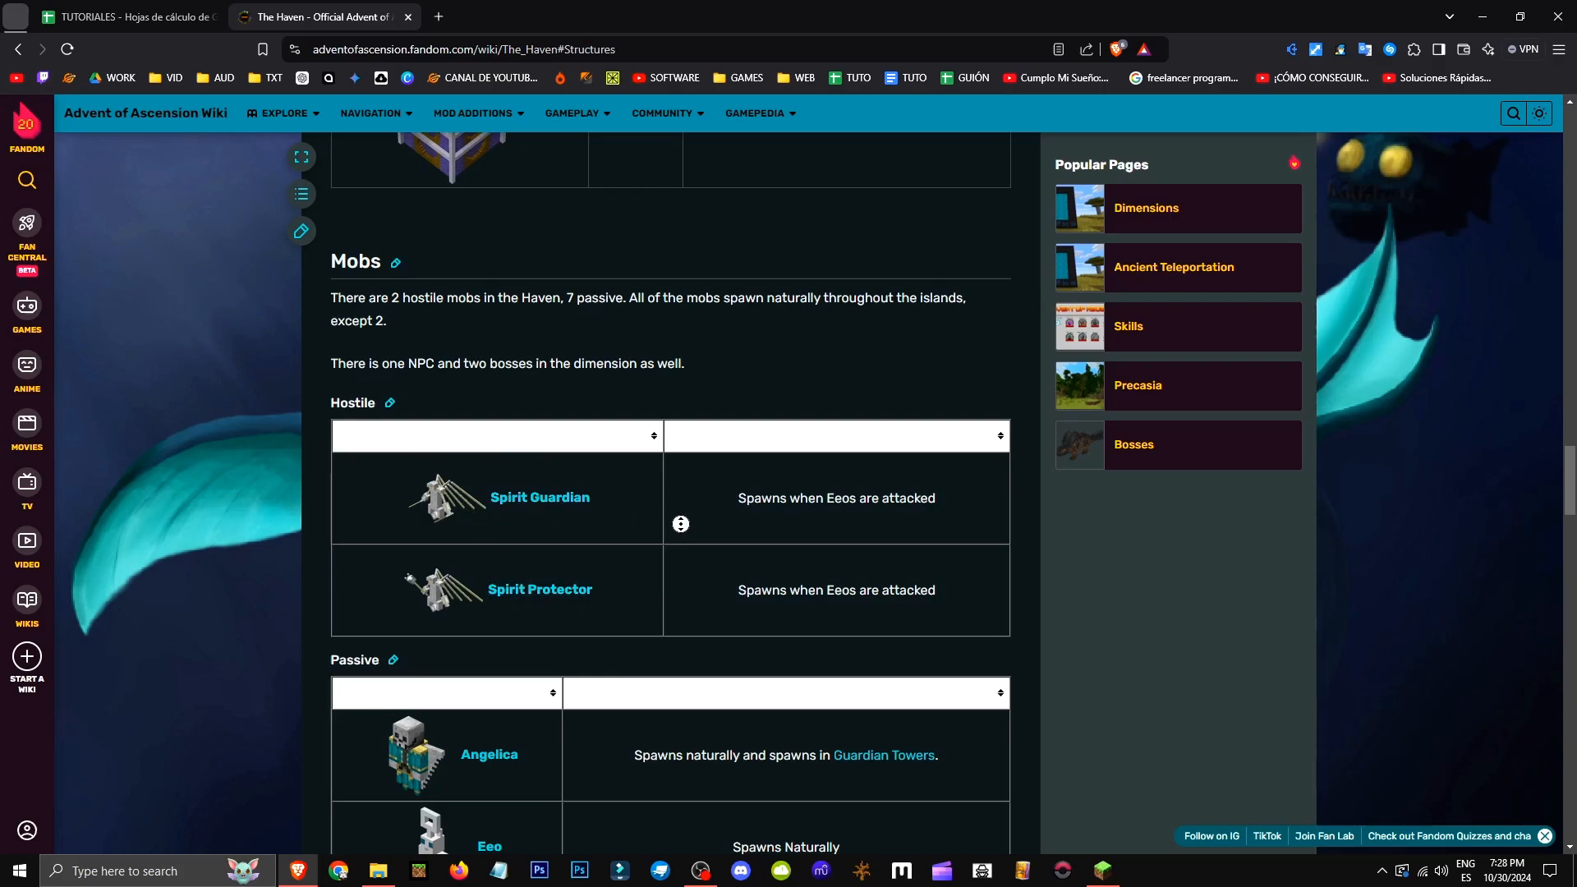
- Scroll through the passive mobs, Twinkling Lottoman, and bosses Four Guardians and Rockrider to Resources
{"action": "scroll", "scroll_direction": "down", "scroll_amount": 3}
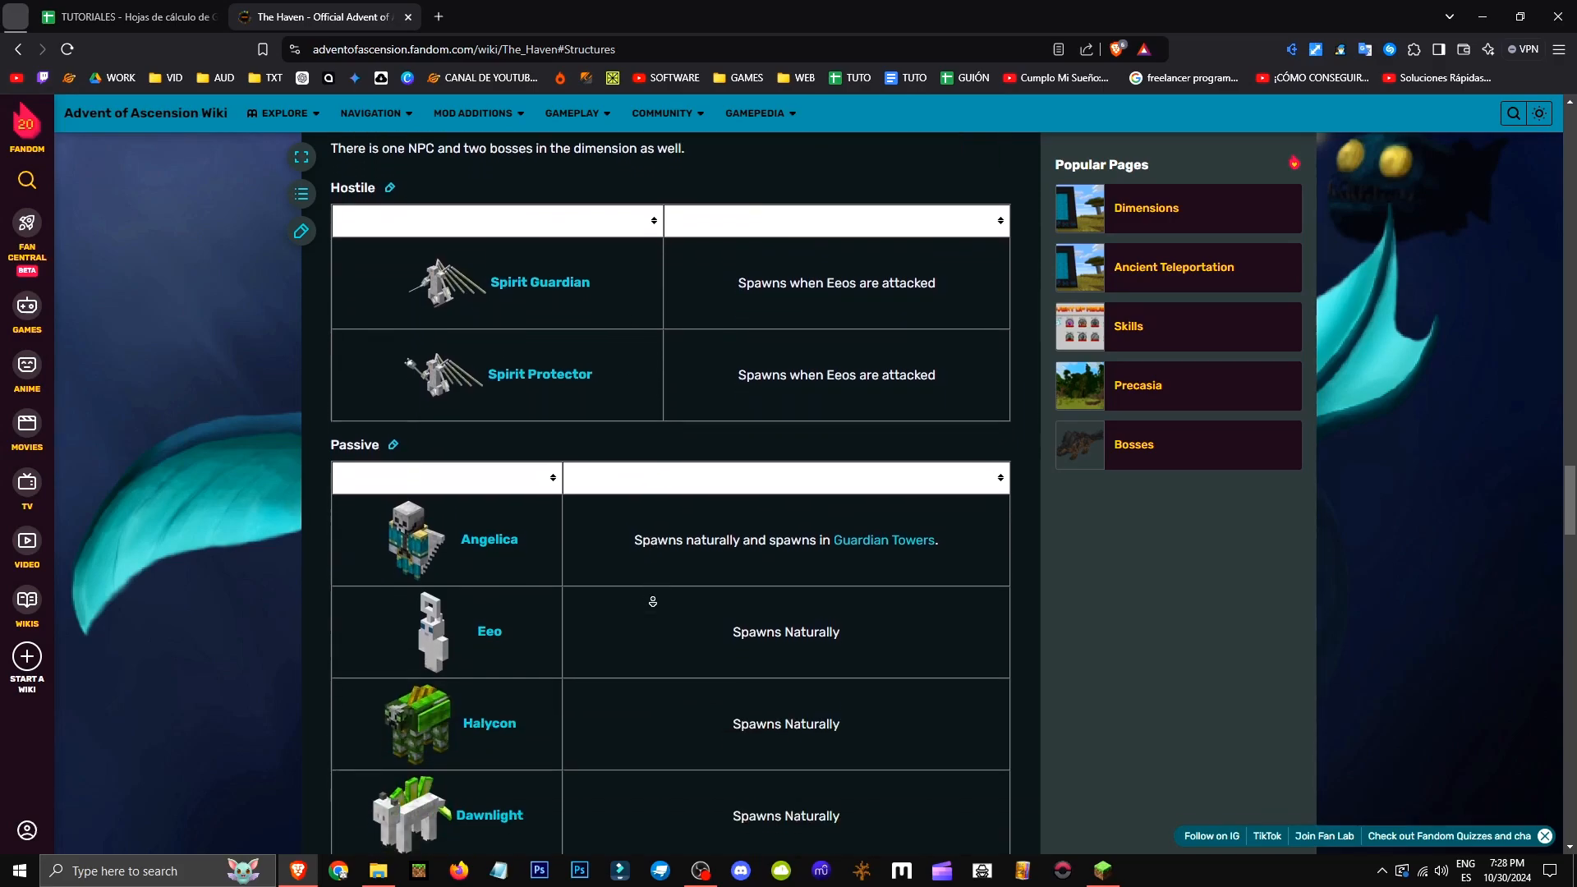
{"action": "scroll", "scroll_direction": "down", "scroll_amount": 3}
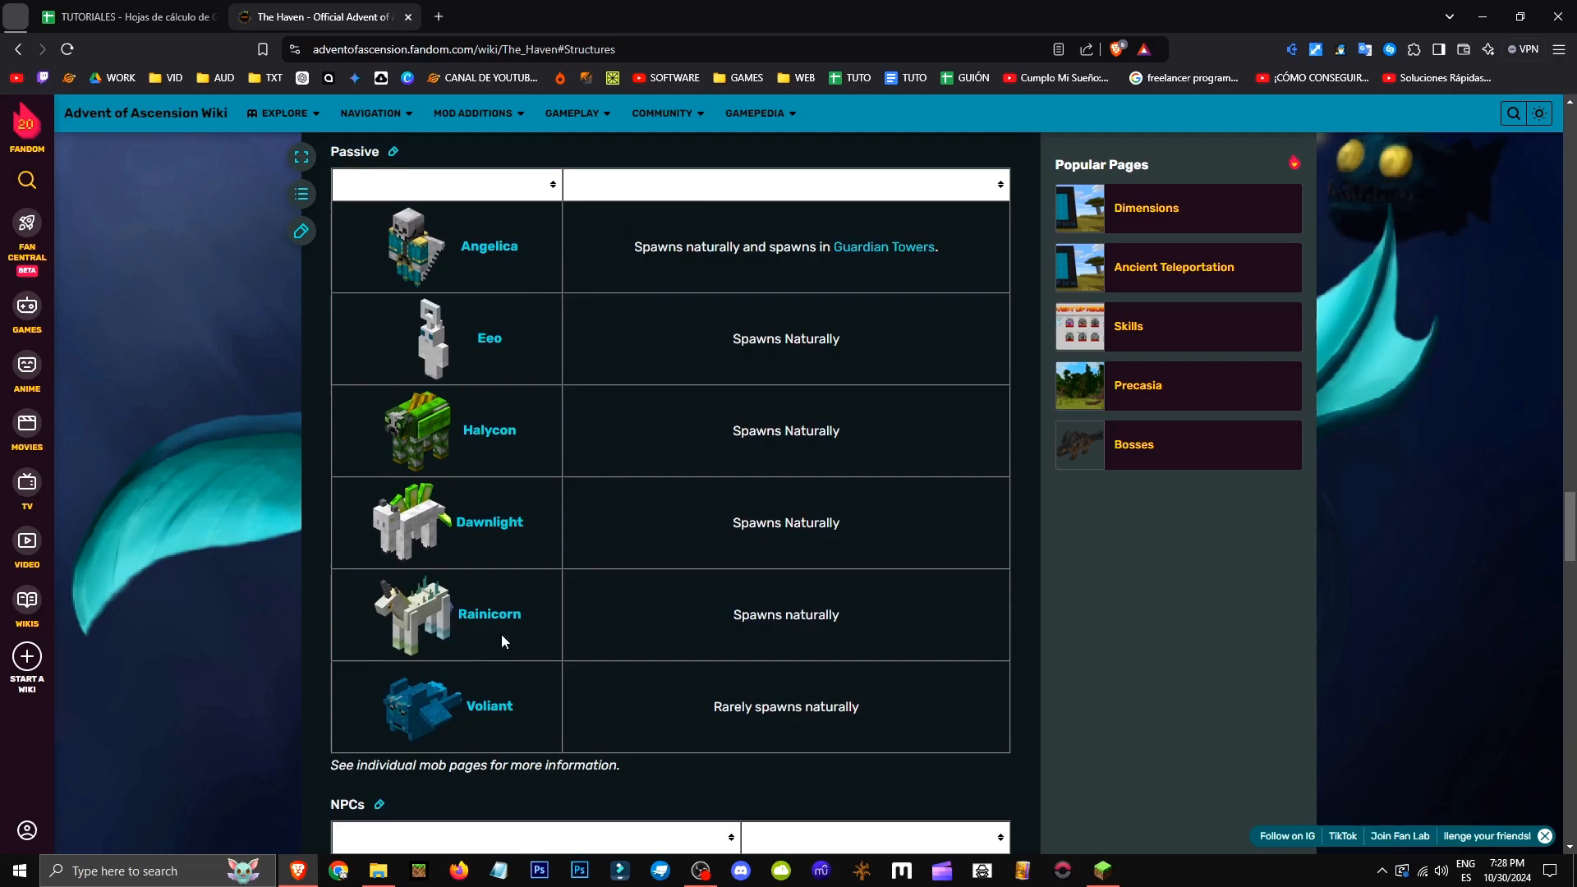
{"action": "scroll", "scroll_direction": "down", "scroll_amount": 3}
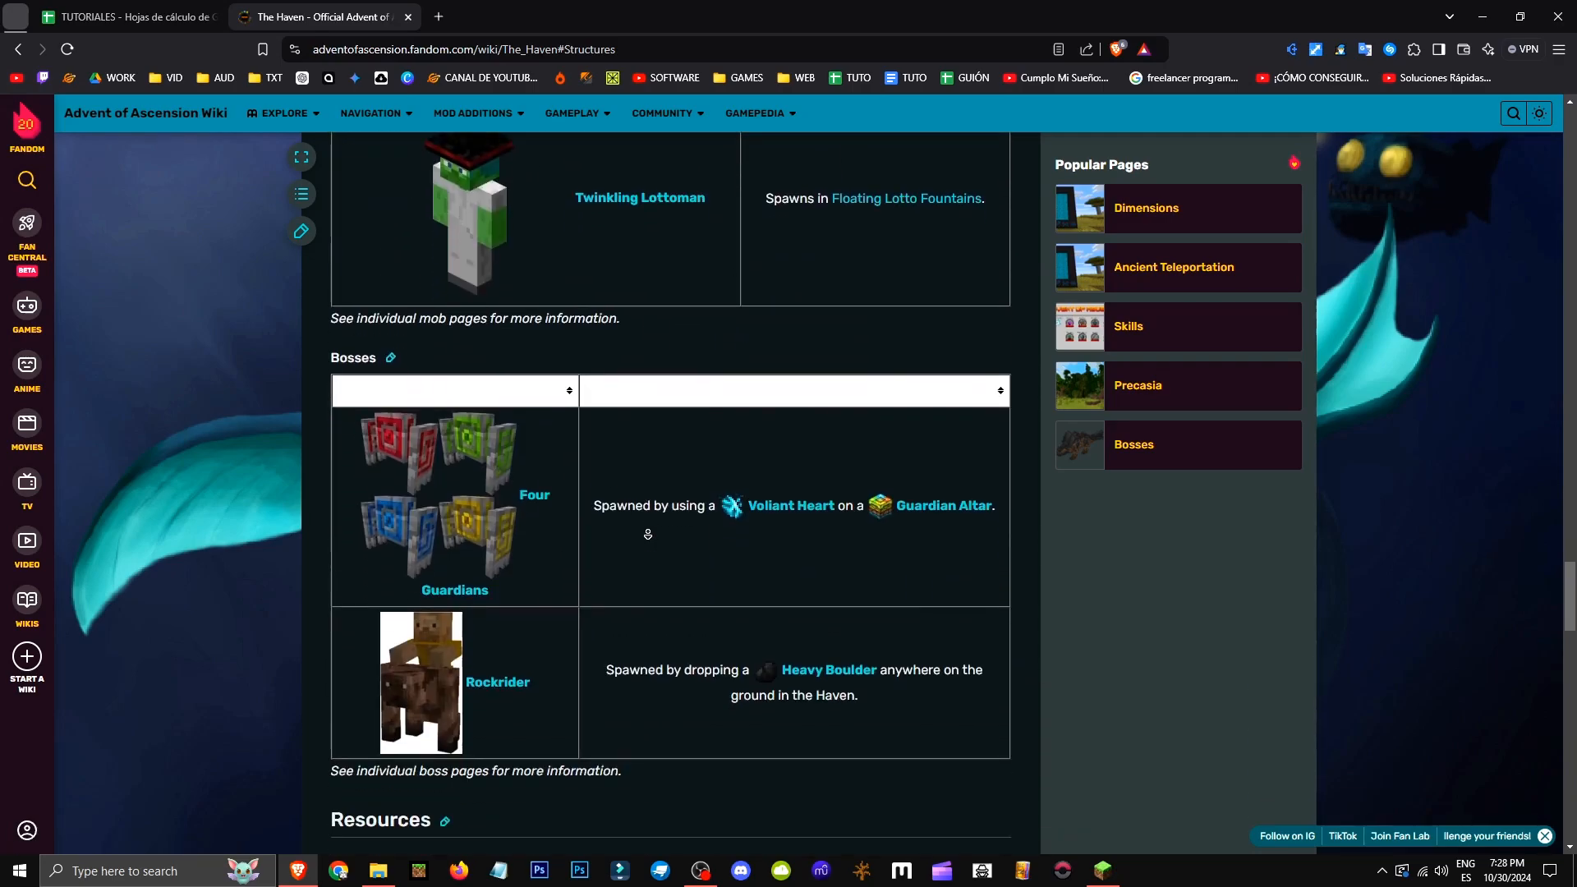
{"action": "scroll", "scroll_direction": "down", "scroll_amount": 3}
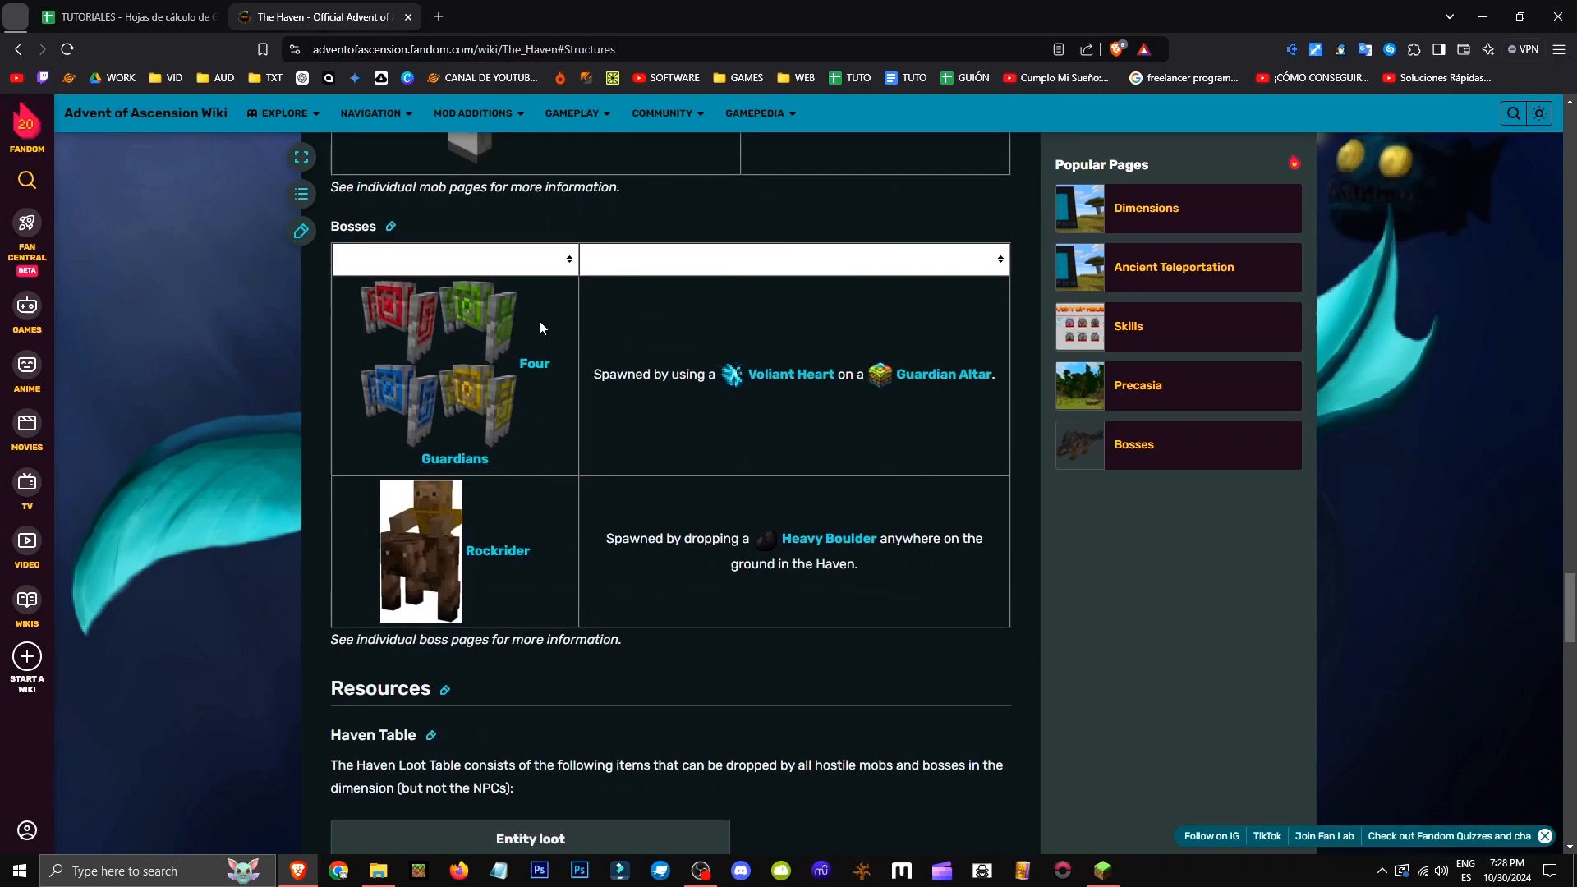
{"action": "mouse_move", "coordinate": [1103, 870]}
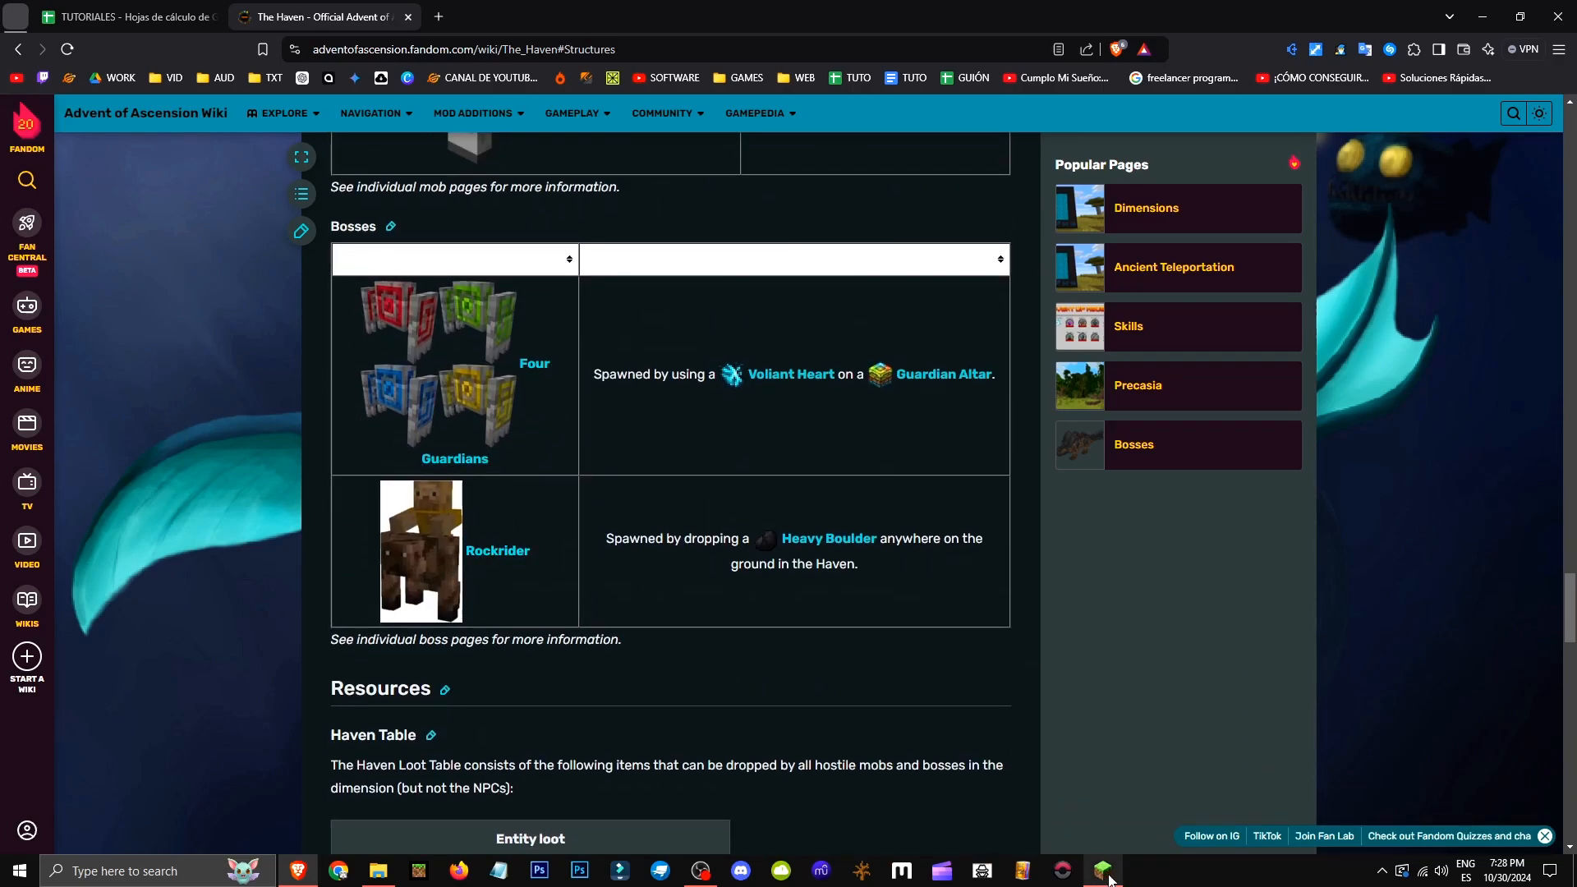